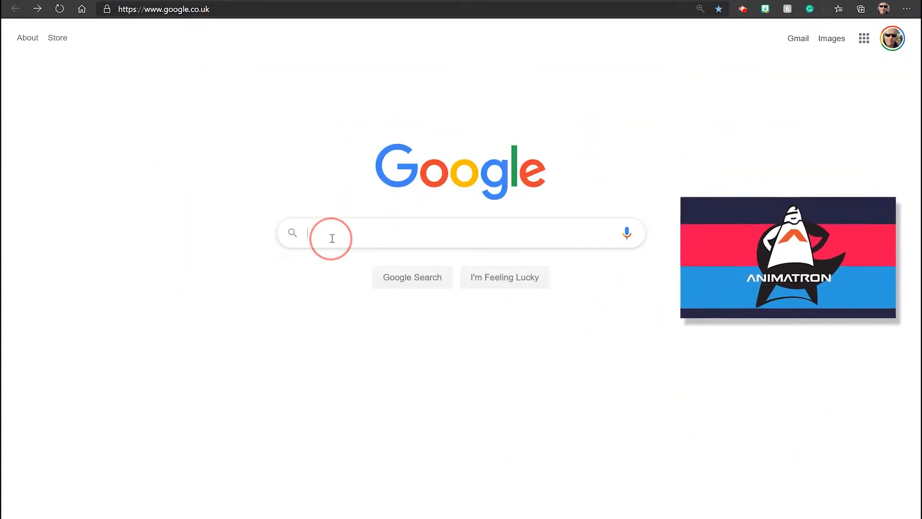
Search Google for 'animatron' and open the official Animatron website.
{"action": "type", "text": "animatron"}
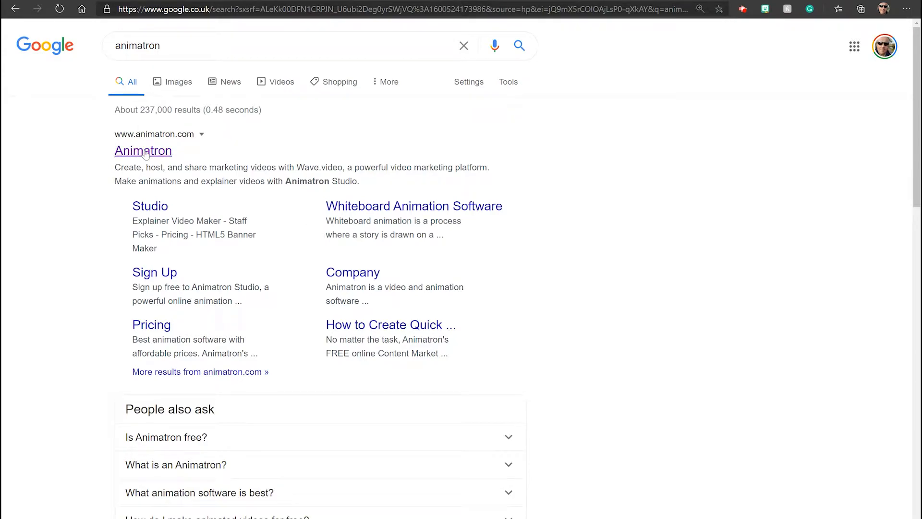
{"action": "left_click", "coordinate": [143, 150]}
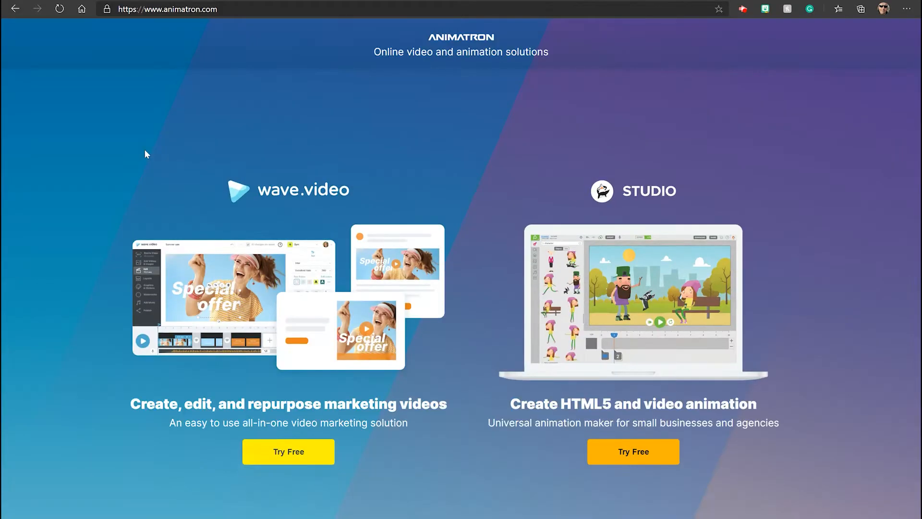
Start the free Studio sign-up and create the new free account.
{"action": "left_click", "coordinate": [633, 451]}
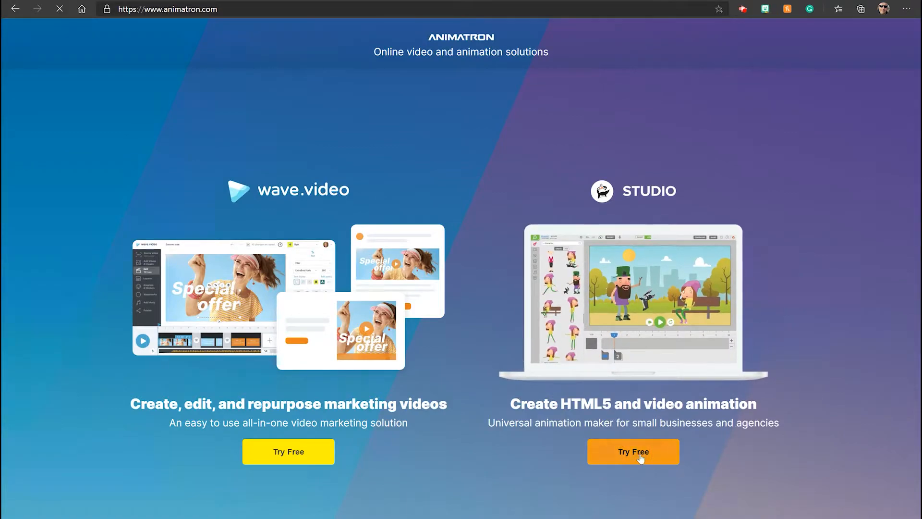
{"action": "left_click", "coordinate": [633, 451]}
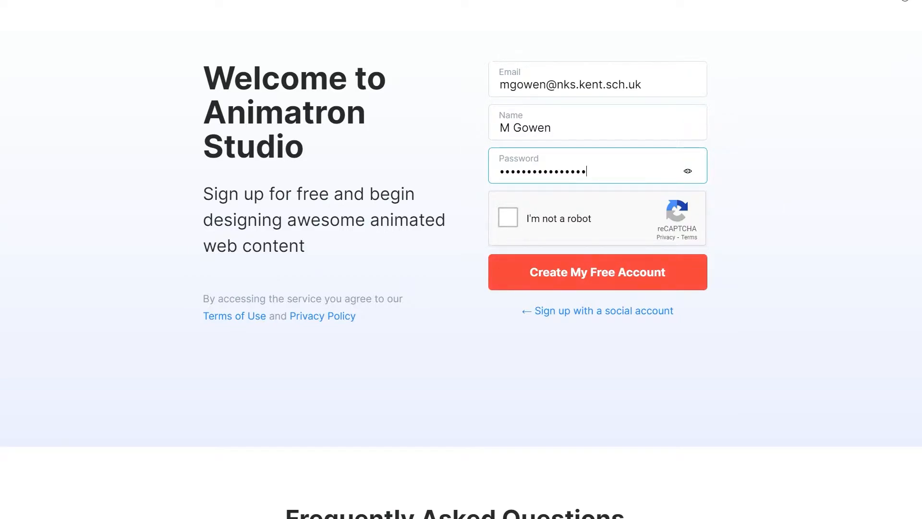
{"action": "left_click", "coordinate": [597, 272]}
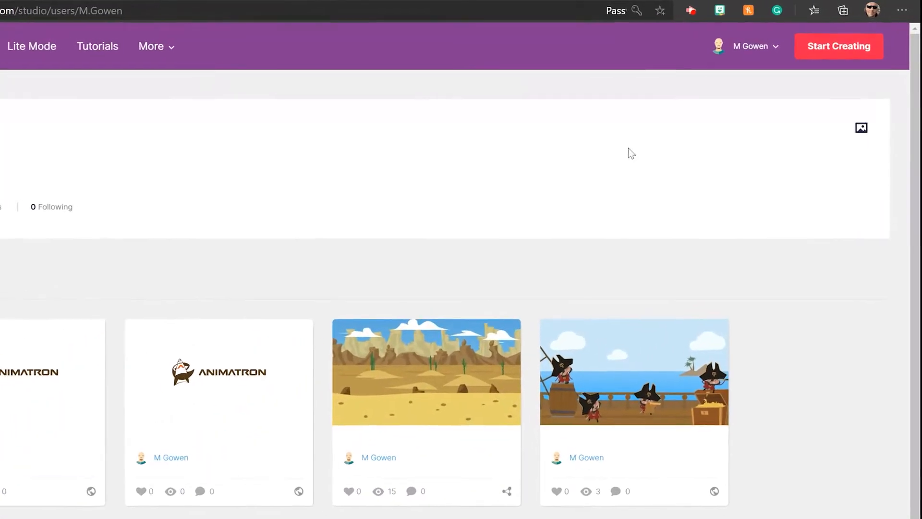
Scroll to Your Projects and open the desert project in the editor.
{"action": "scroll", "scroll_direction": "down", "scroll_amount": 3}
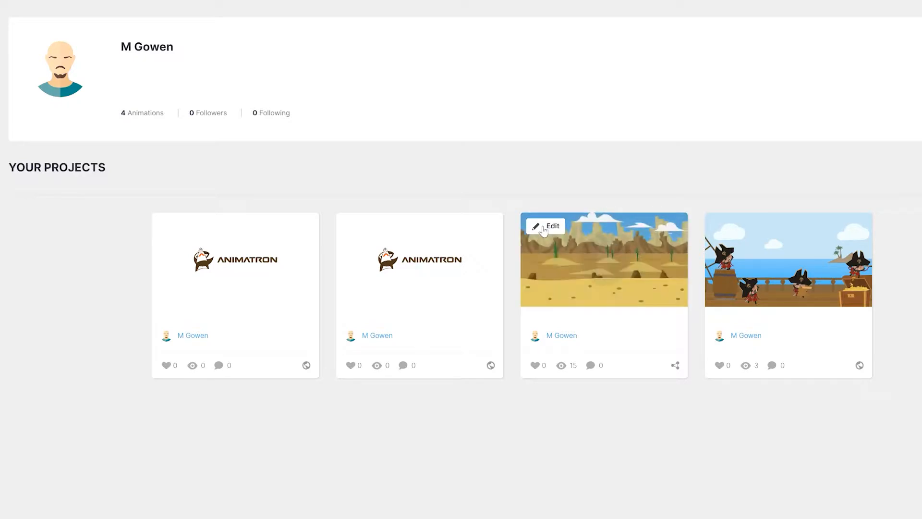
{"action": "left_click", "coordinate": [548, 225]}
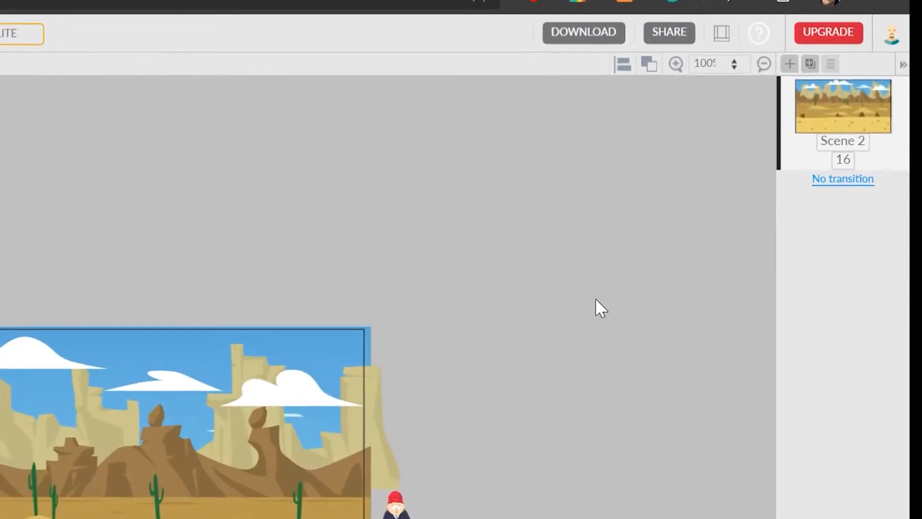
Preview the desert scene's animation with the wall and zombie, then pause it.
{"action": "left_click", "coordinate": [675, 63]}
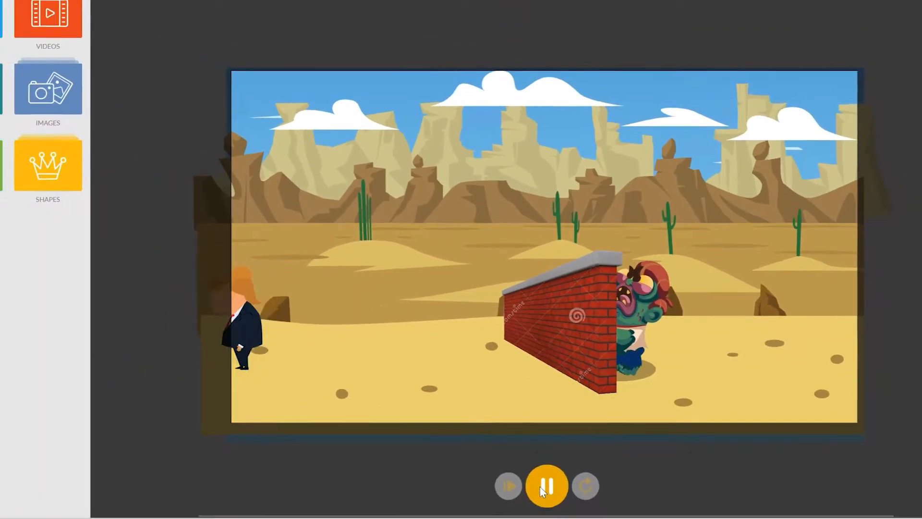
{"action": "left_click", "coordinate": [546, 485]}
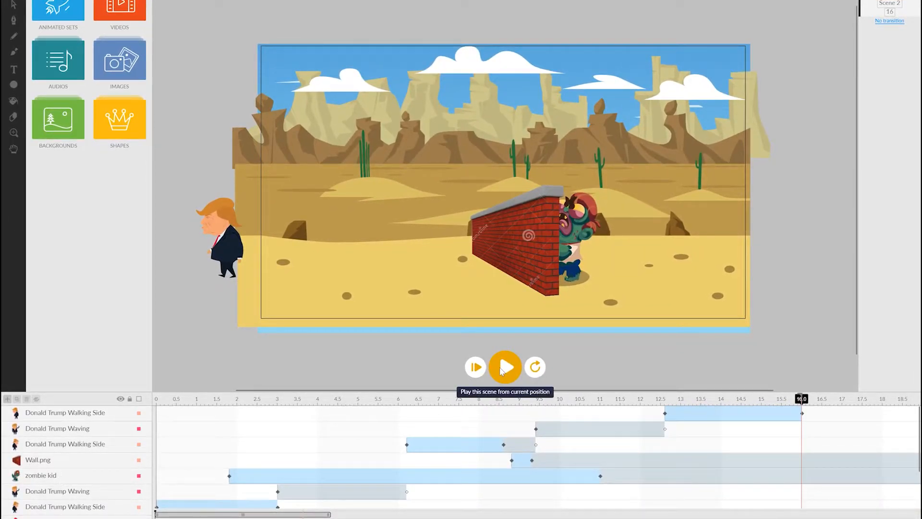
{"action": "mouse_move", "coordinate": [67, 500]}
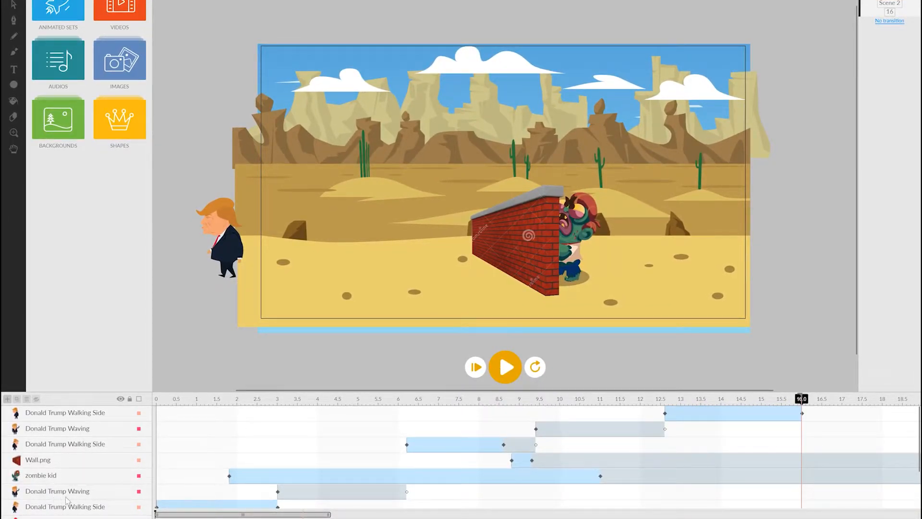
Delete the 'Sheila Broflovski standing' layer via its context menu.
{"action": "scroll", "scroll_direction": "down", "scroll_amount": 3}
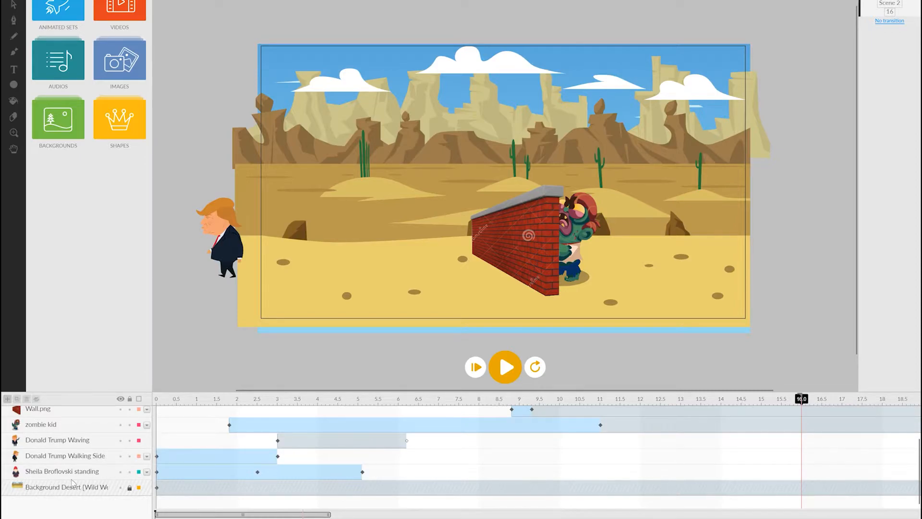
{"action": "right_click", "coordinate": [61, 471]}
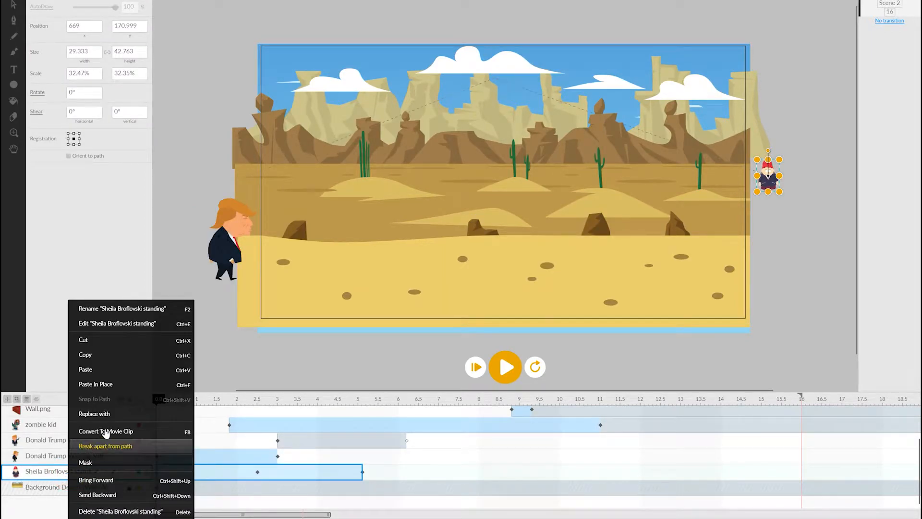
{"action": "mouse_move", "coordinate": [97, 495]}
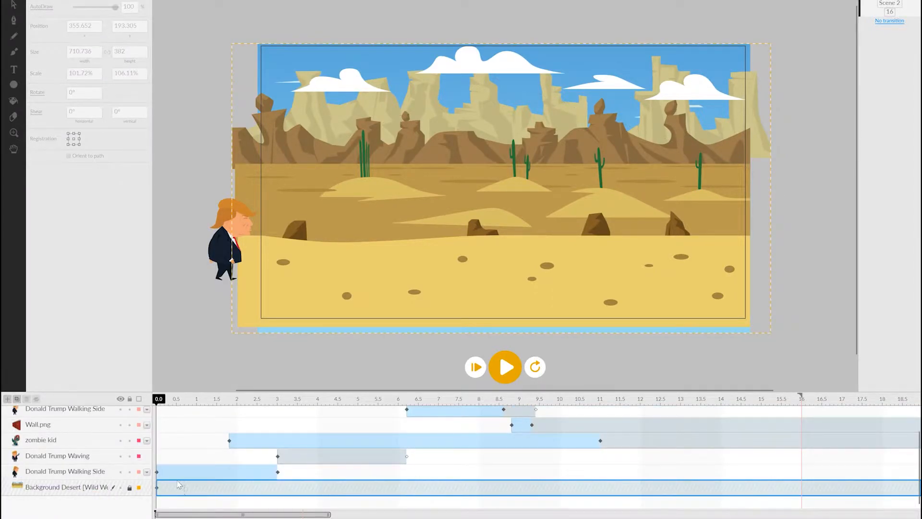
{"action": "scroll", "scroll_direction": "down", "scroll_amount": 3}
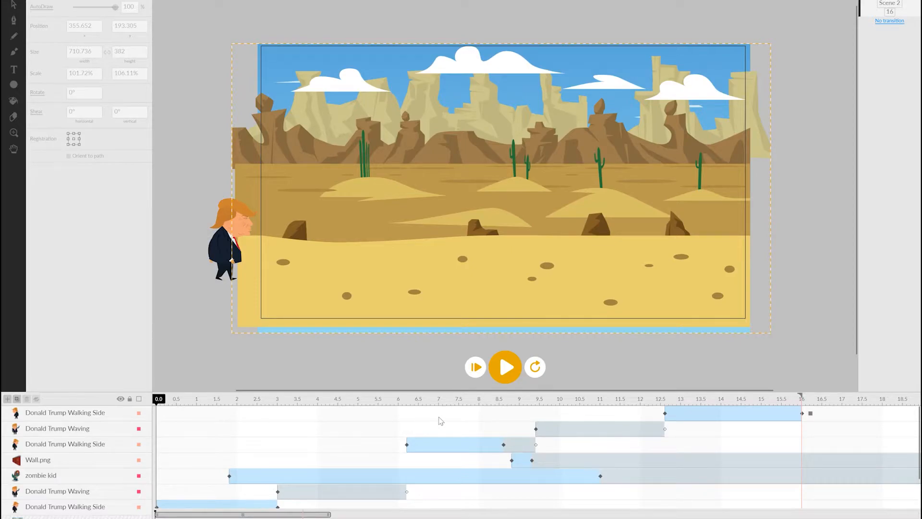
{"action": "mouse_move", "coordinate": [575, 420]}
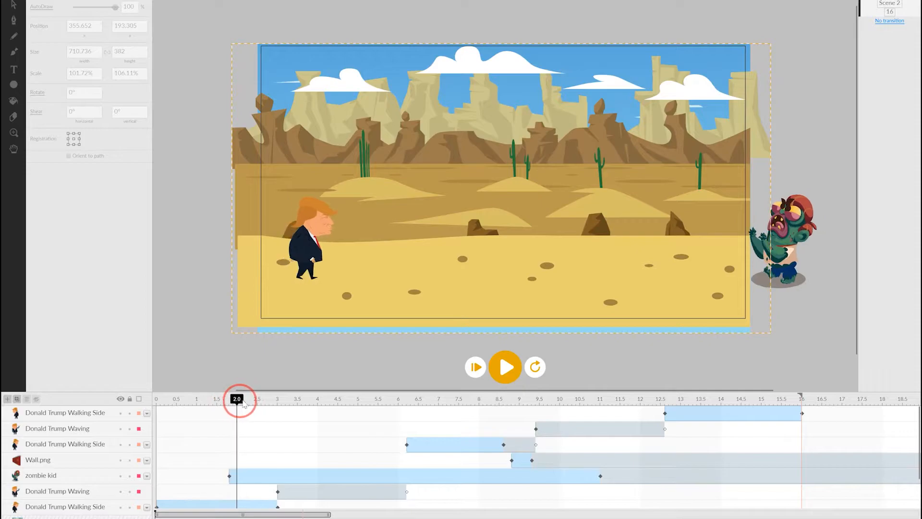
Scrub the first 3 seconds and select the waving animation clip.
{"action": "left_click_drag", "start_coordinate": [236, 399], "coordinate": [209, 399]}
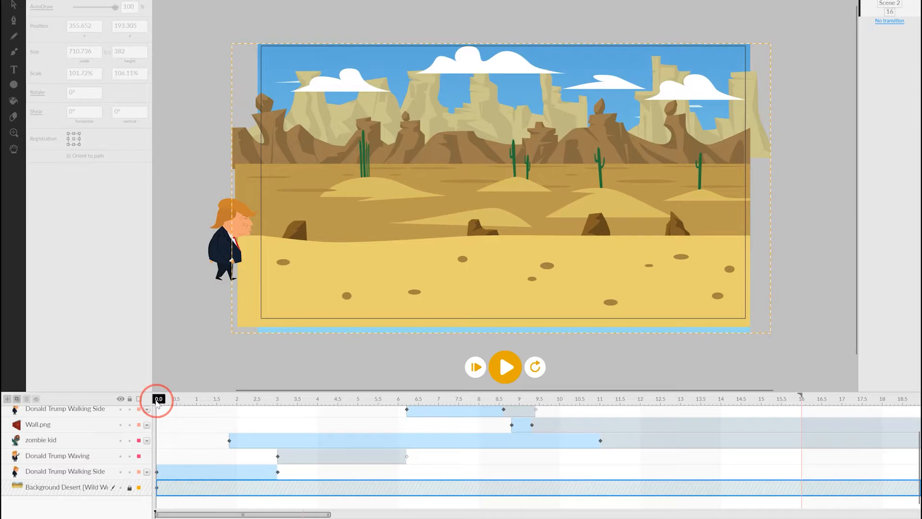
{"action": "left_click_drag", "start_coordinate": [157, 399], "coordinate": [193, 399]}
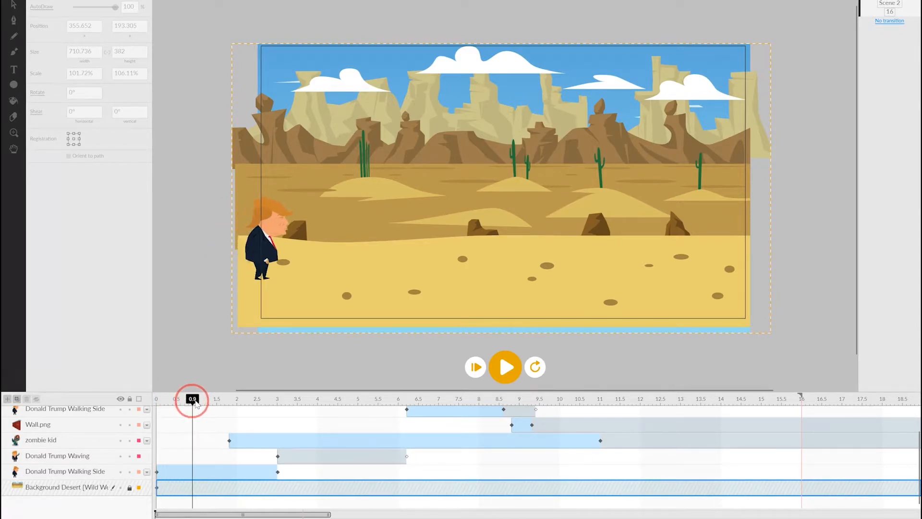
{"action": "left_click_drag", "start_coordinate": [193, 399], "coordinate": [225, 398]}
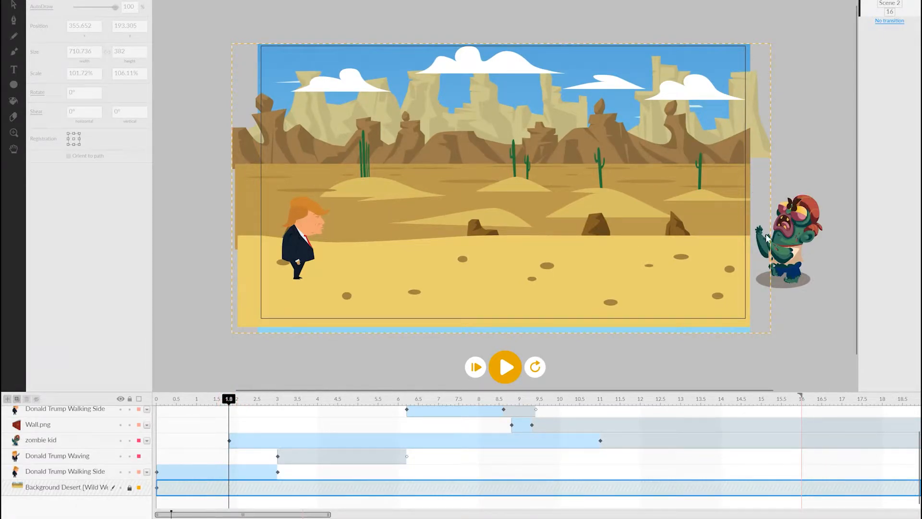
{"action": "left_click", "coordinate": [228, 399]}
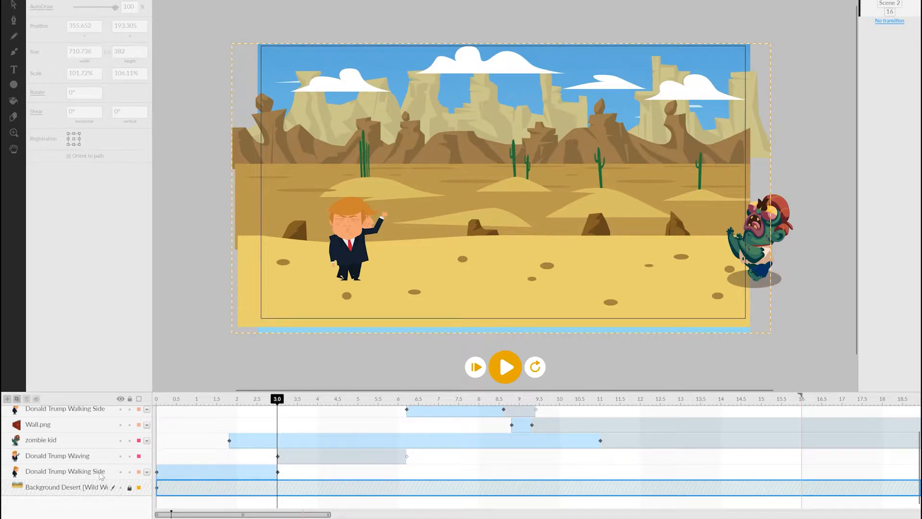
{"action": "left_click", "coordinate": [341, 456]}
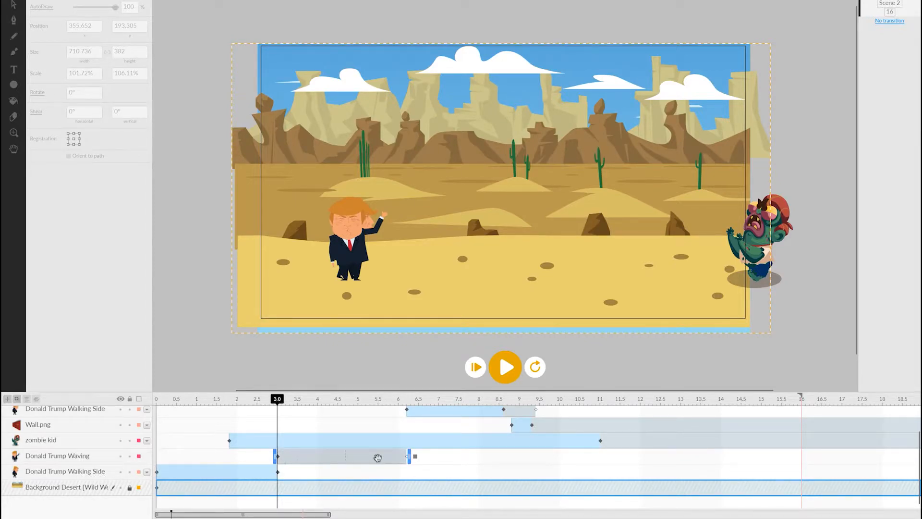
Scrub from 3.6 to about 9 seconds to check the wall's fall, then select the wall layer.
{"action": "left_click_drag", "start_coordinate": [277, 398], "coordinate": [301, 398]}
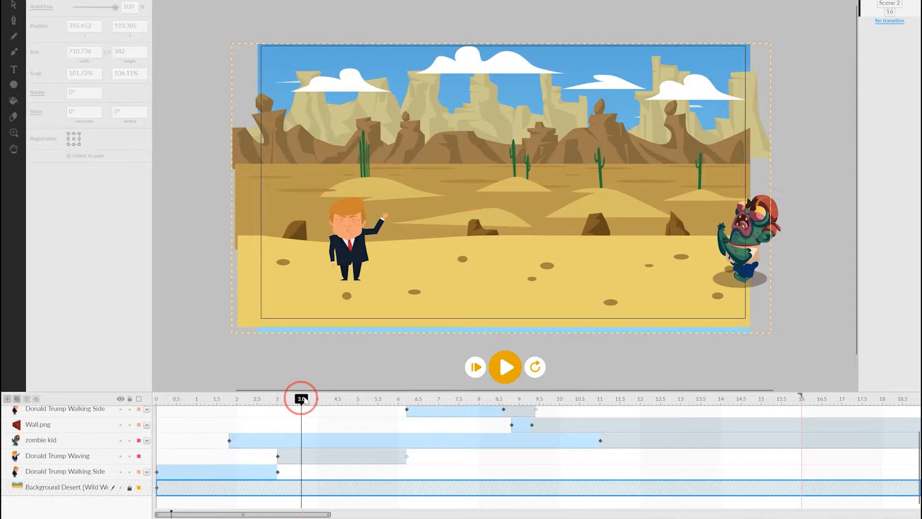
{"action": "left_click_drag", "start_coordinate": [301, 399], "coordinate": [386, 398]}
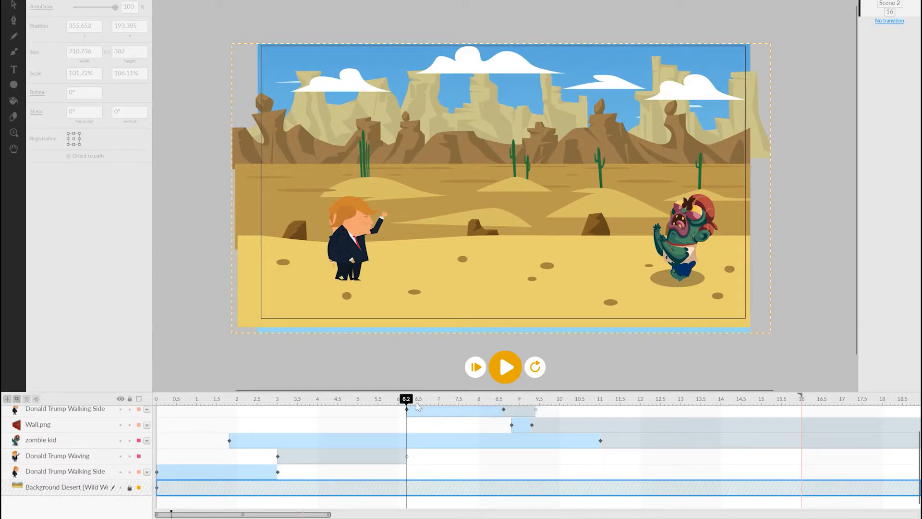
{"action": "left_click_drag", "start_coordinate": [406, 399], "coordinate": [443, 398]}
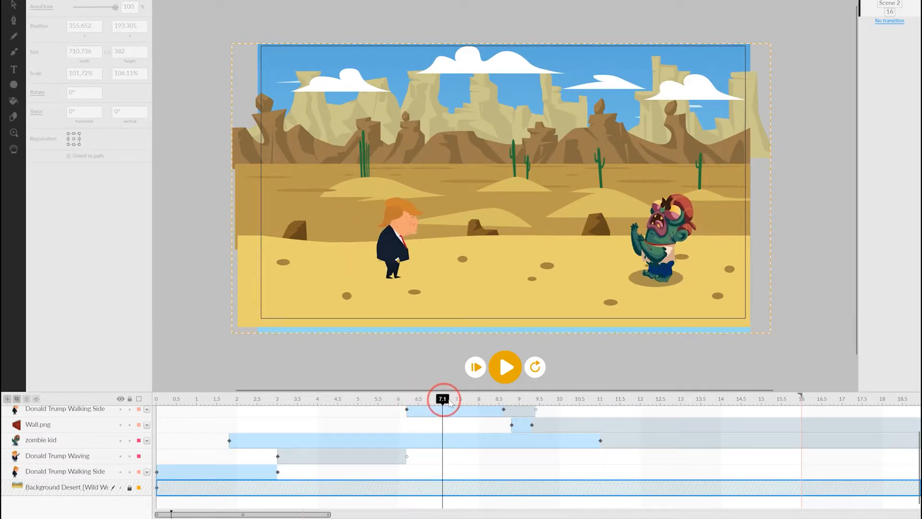
{"action": "left_click_drag", "start_coordinate": [442, 399], "coordinate": [498, 400]}
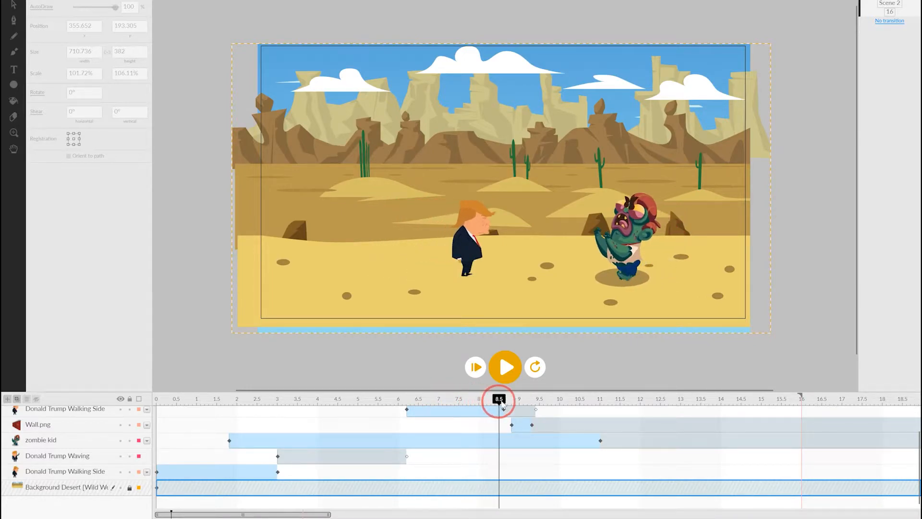
{"action": "left_click_drag", "start_coordinate": [499, 400], "coordinate": [511, 400]}
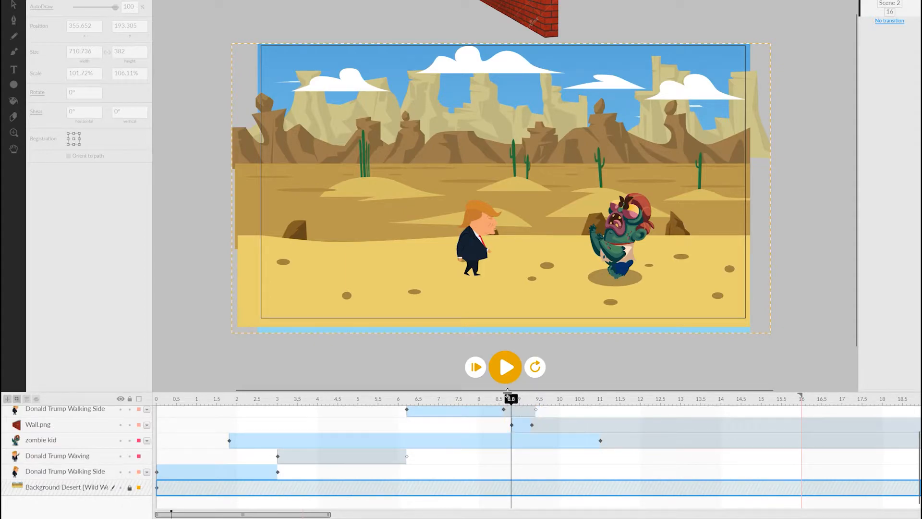
{"action": "left_click", "coordinate": [628, 398]}
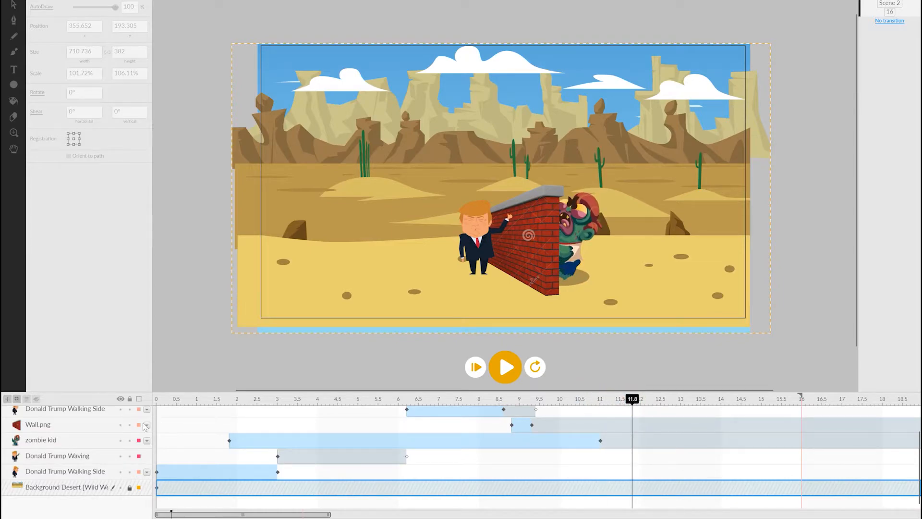
{"action": "left_click", "coordinate": [38, 424]}
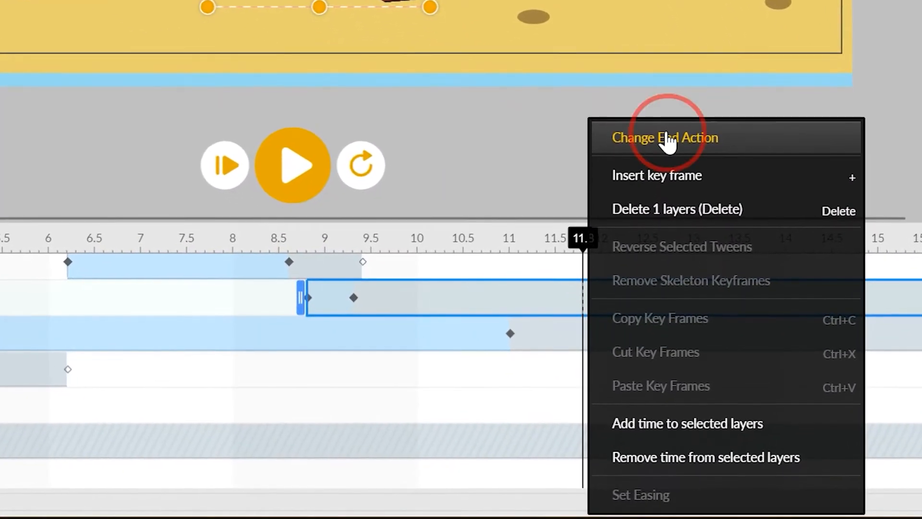
Change the wall's end action and preview the scene at about 12.6 seconds.
{"action": "left_click", "coordinate": [665, 137]}
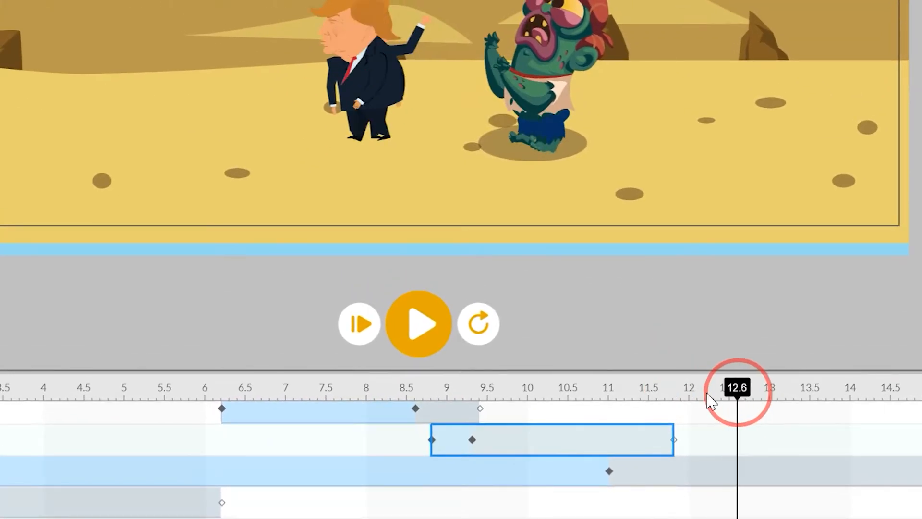
{"action": "left_click_drag", "start_coordinate": [737, 393], "coordinate": [802, 393]}
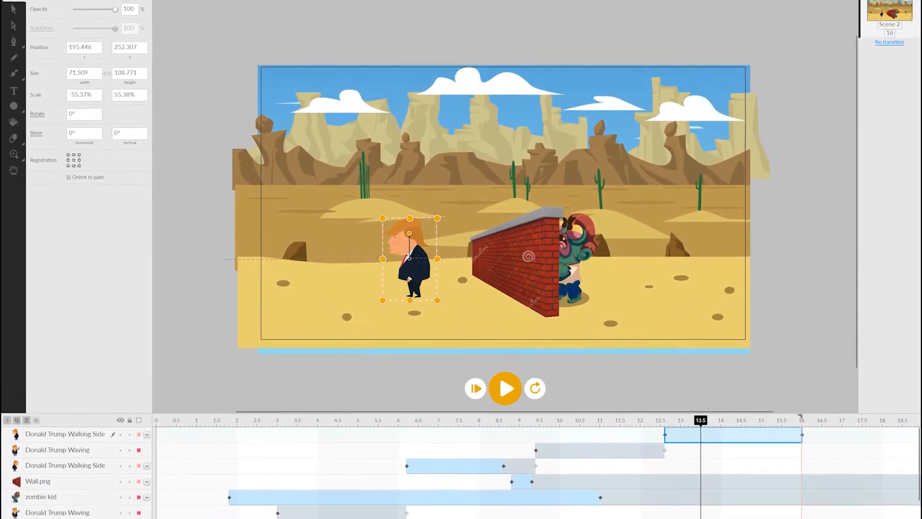
Create a new blank project and open the Zombies Everywhere animated set.
{"action": "left_click", "coordinate": [13, 40]}
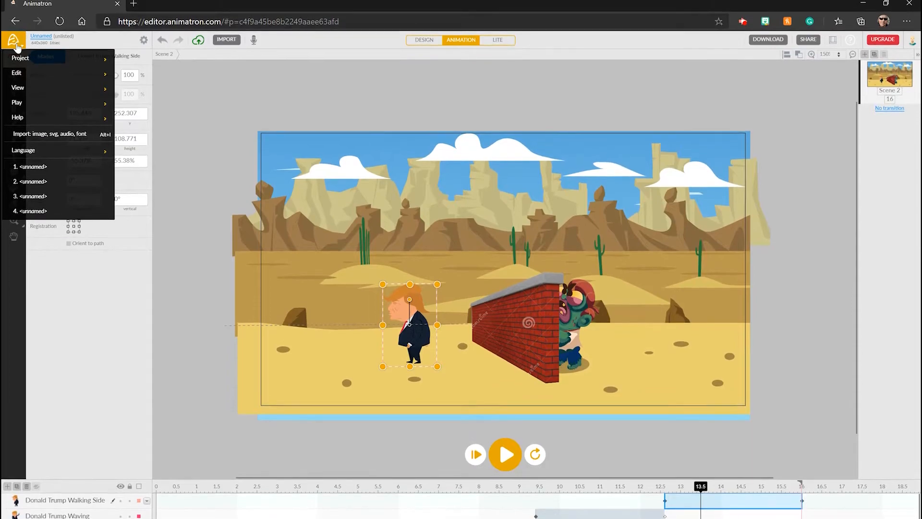
{"action": "left_click", "coordinate": [13, 44]}
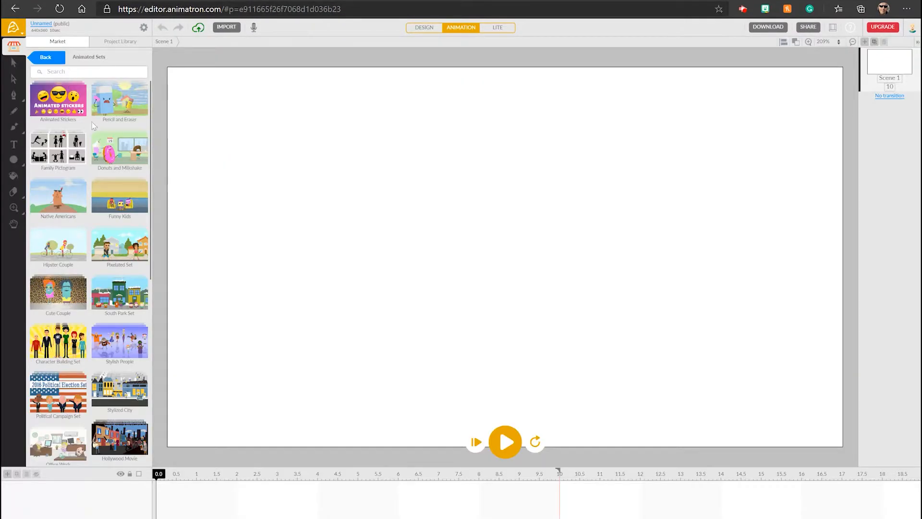
{"action": "mouse_move", "coordinate": [87, 223]}
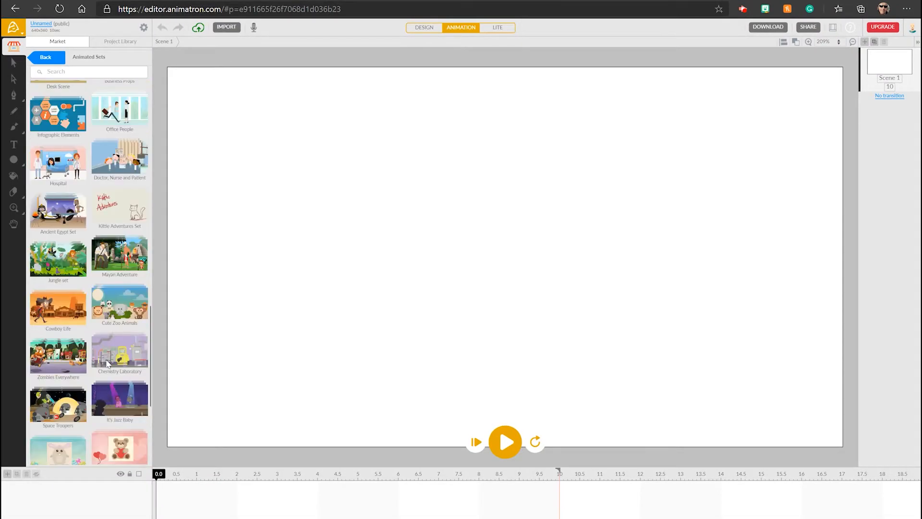
{"action": "mouse_move", "coordinate": [64, 322]}
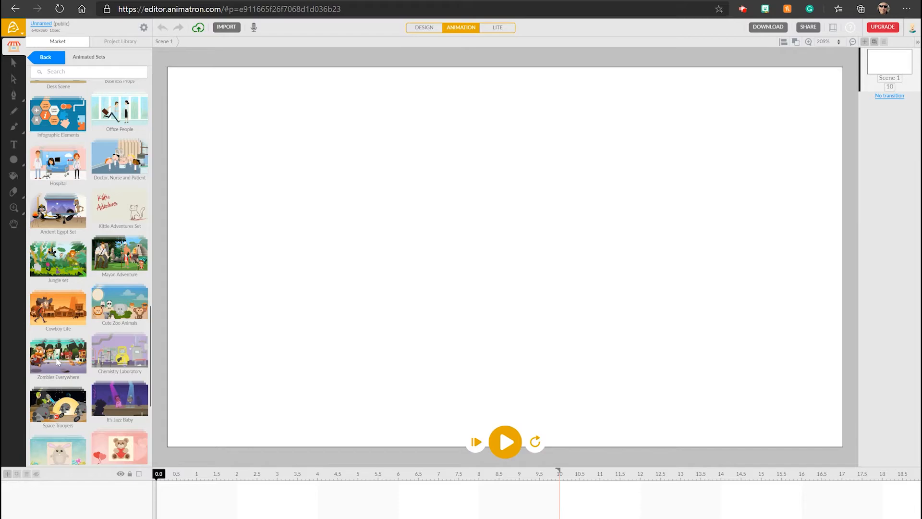
{"action": "left_click", "coordinate": [57, 356]}
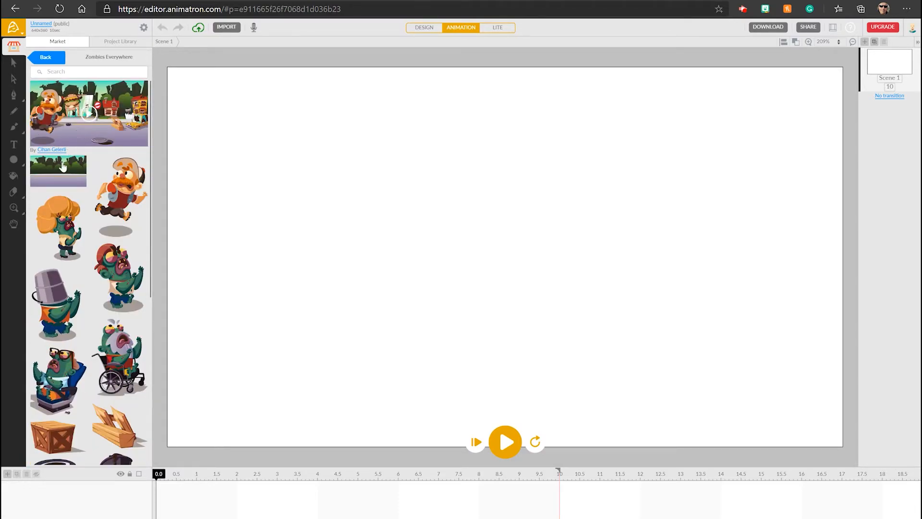
Add the street background and preview the survivor's run.
{"action": "left_click", "coordinate": [58, 170]}
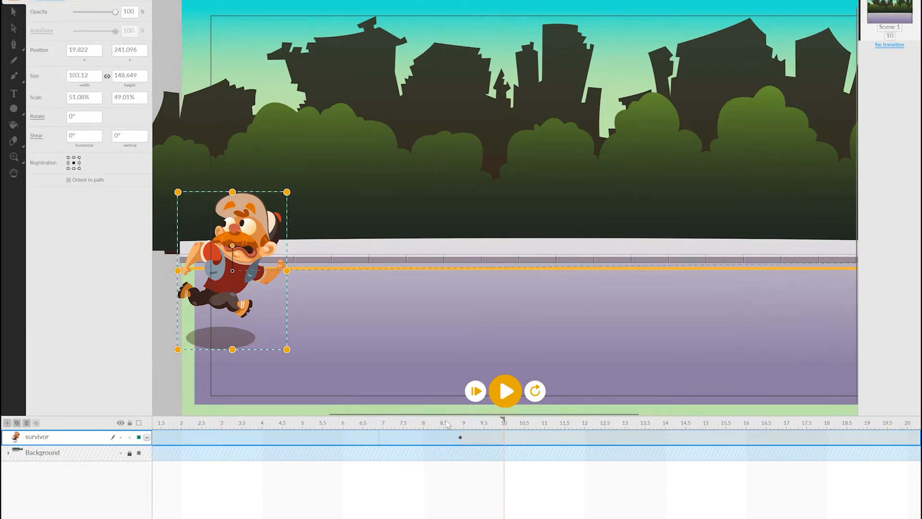
{"action": "left_click", "coordinate": [505, 391]}
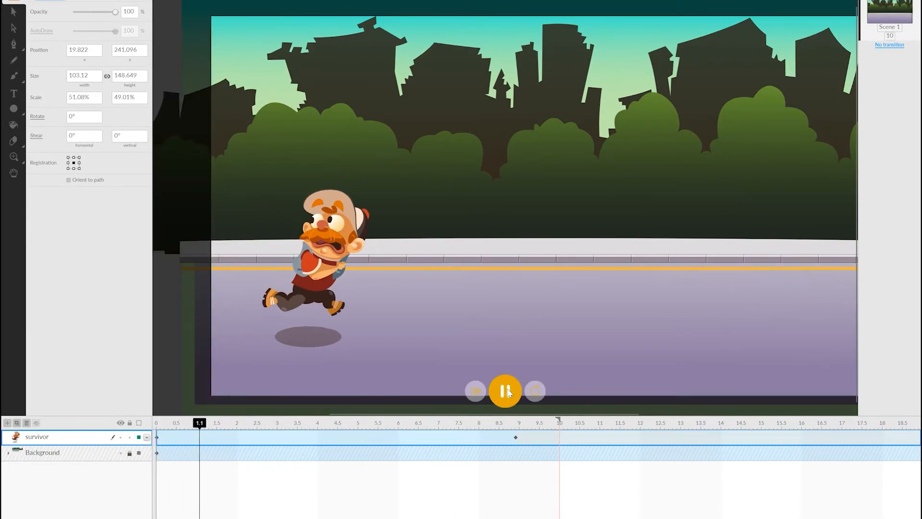
{"action": "left_click", "coordinate": [504, 390]}
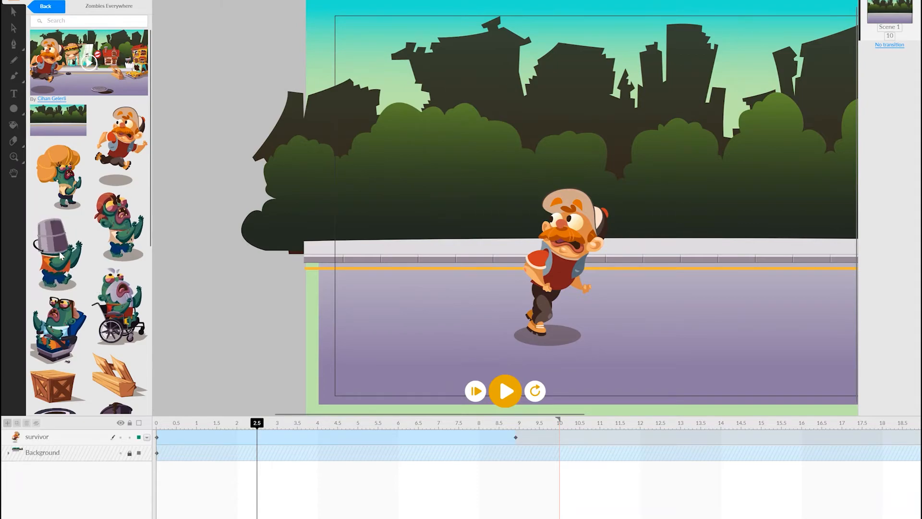
Drag the bucket-headed zombie onto the stage to enter at about 2.5 seconds.
{"action": "left_click_drag", "start_coordinate": [56, 253], "coordinate": [262, 282]}
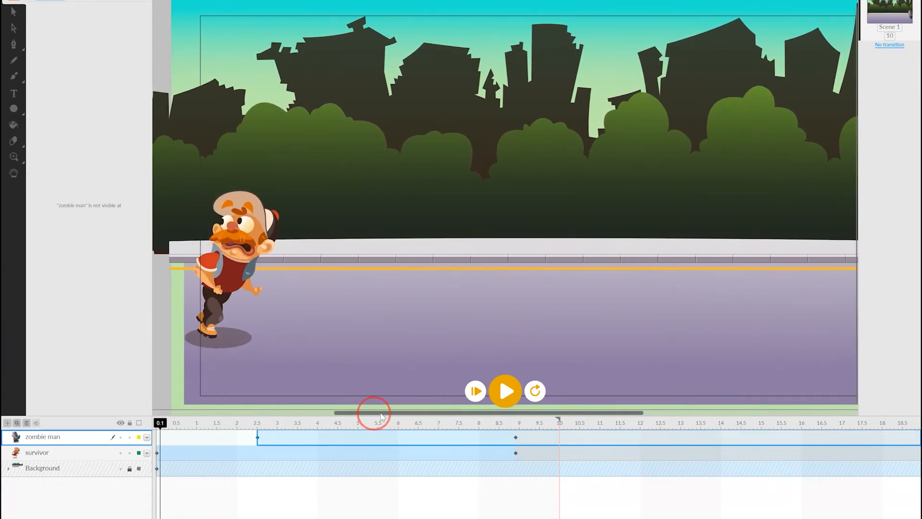
{"action": "left_click", "coordinate": [505, 391]}
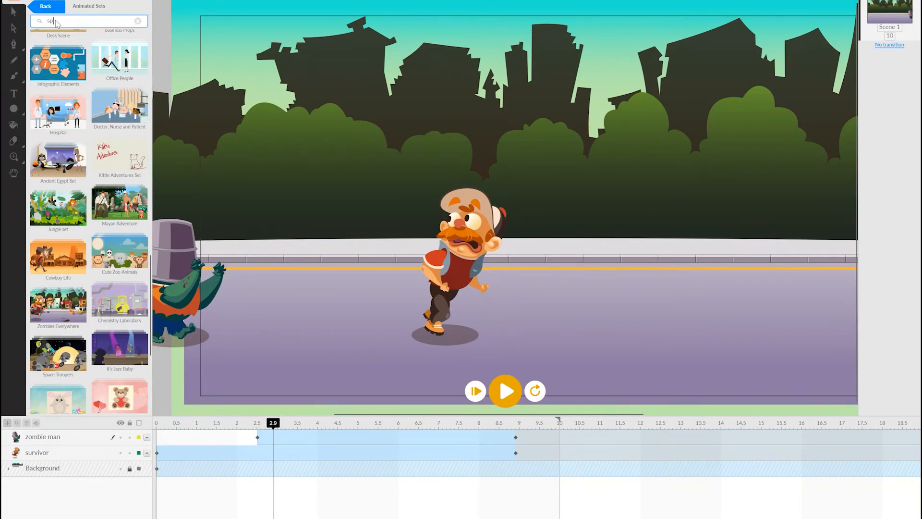
Search the Market for 'speech' and place a speech bubble above the survivor's head.
{"action": "type", "text": "speech"}
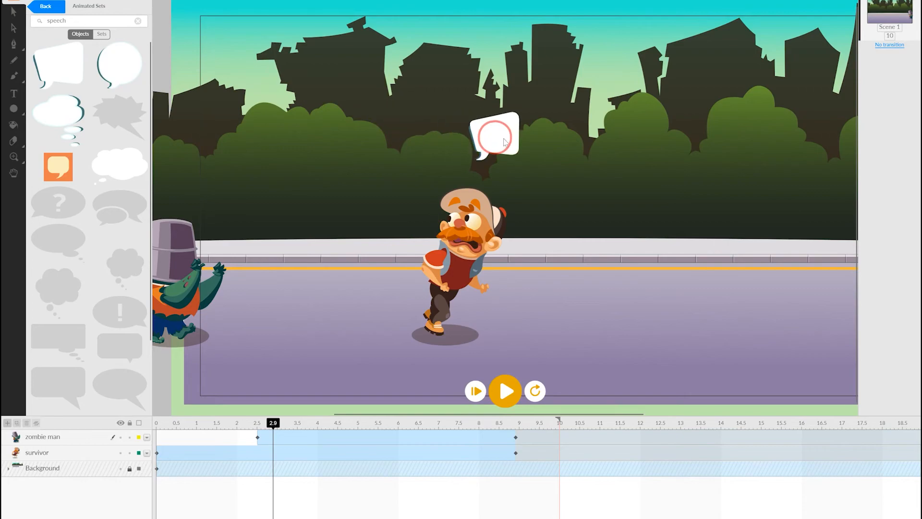
{"action": "left_click_drag", "start_coordinate": [495, 136], "coordinate": [523, 162]}
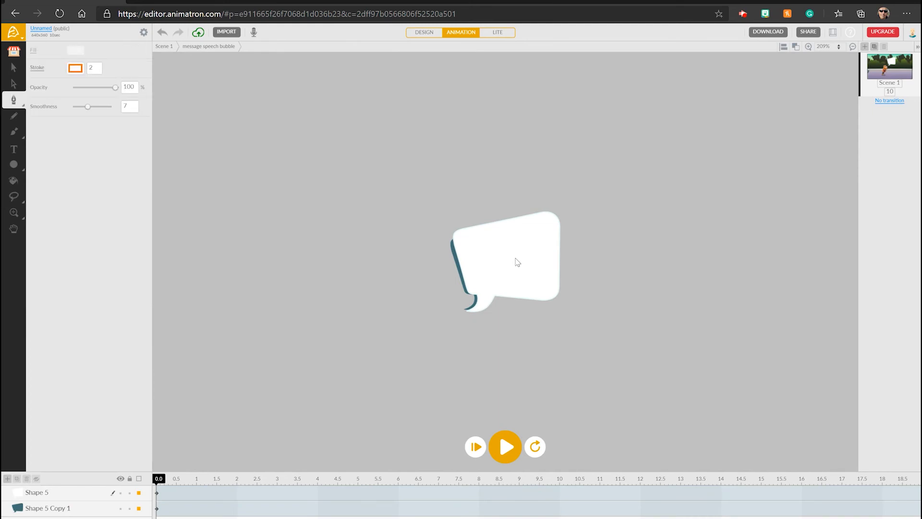
{"action": "mouse_move", "coordinate": [233, 204]}
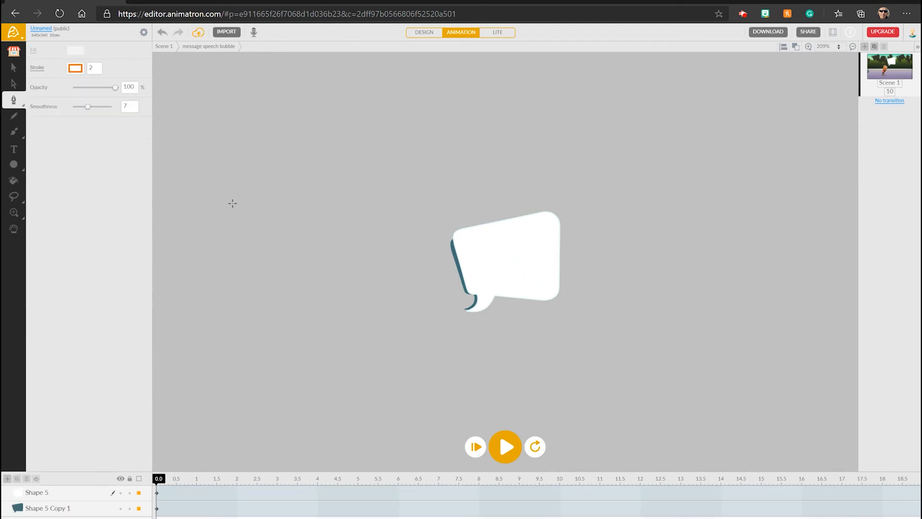